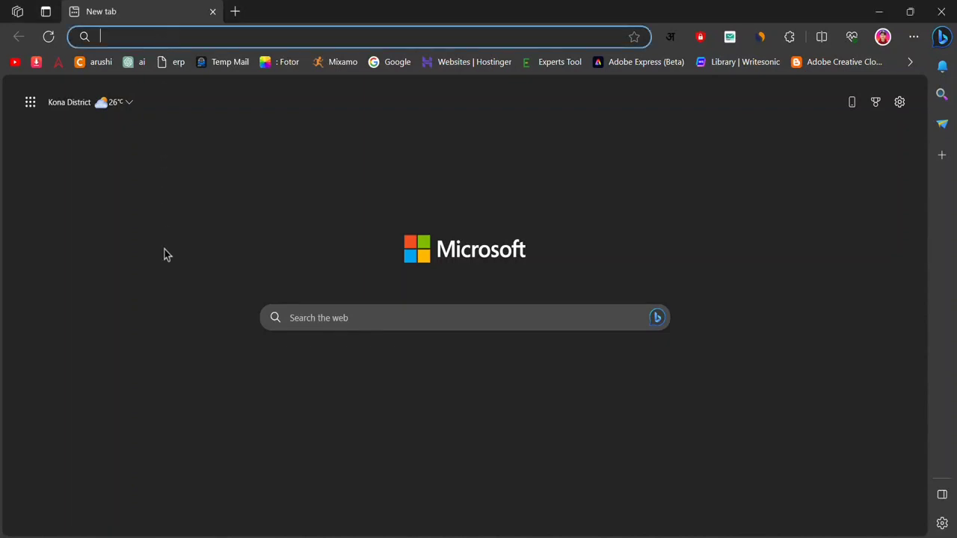
Search Google for 'upwork'.
type("upwork&oq=upwork&aqs=edge..69i57j0i433i512j0i512l2j0i433i512j69i60l4.3351...")
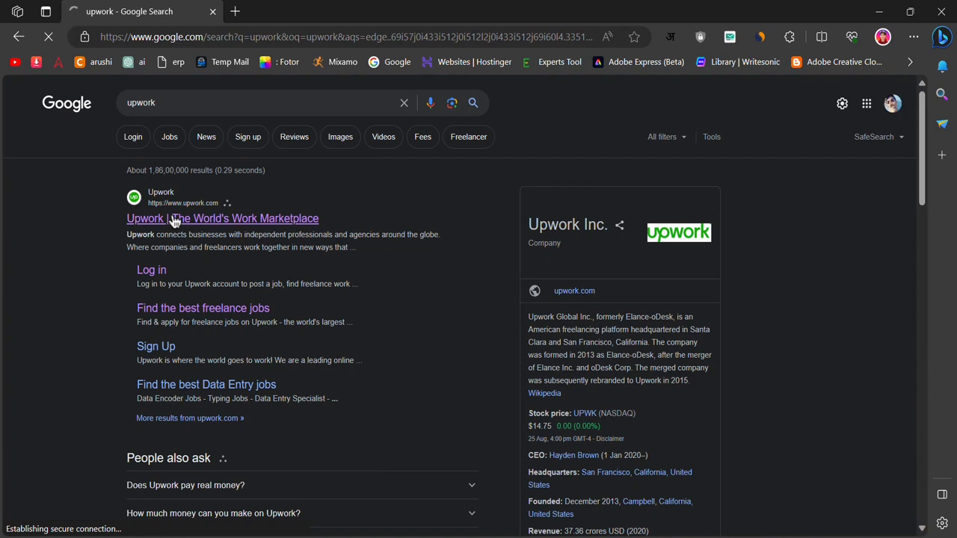
Go to Upwork, browse the Best Matches job feed, and start a new browser tab.
left_click(222, 218)
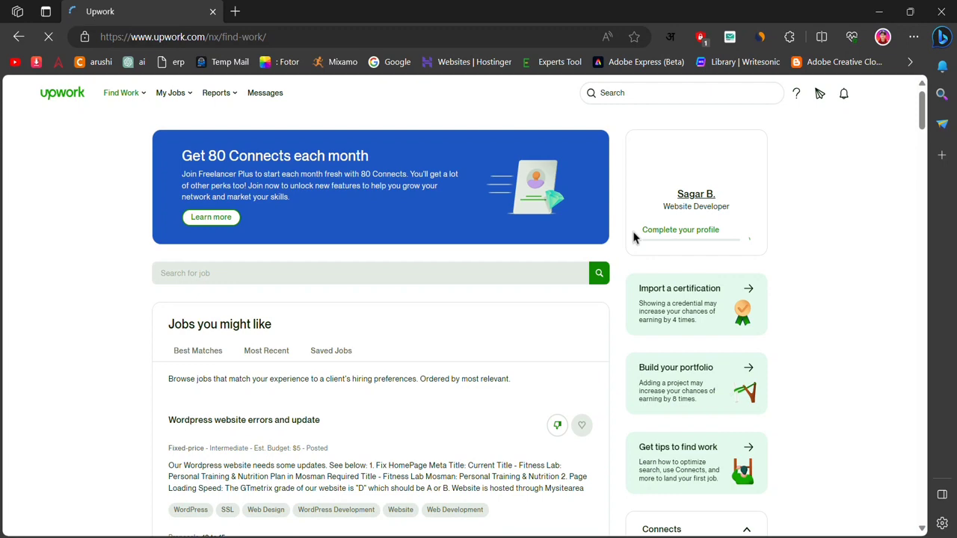
left_click(197, 350)
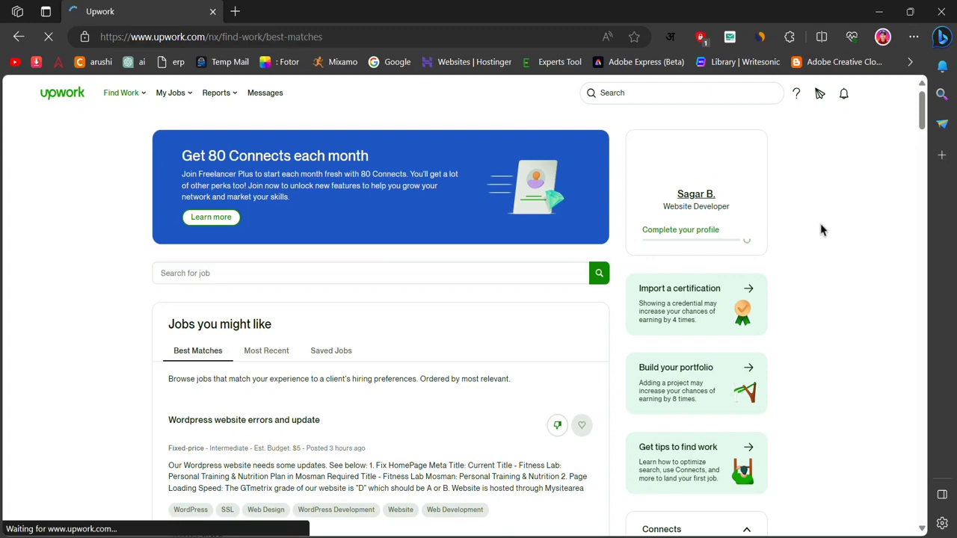
scroll("down", 3)
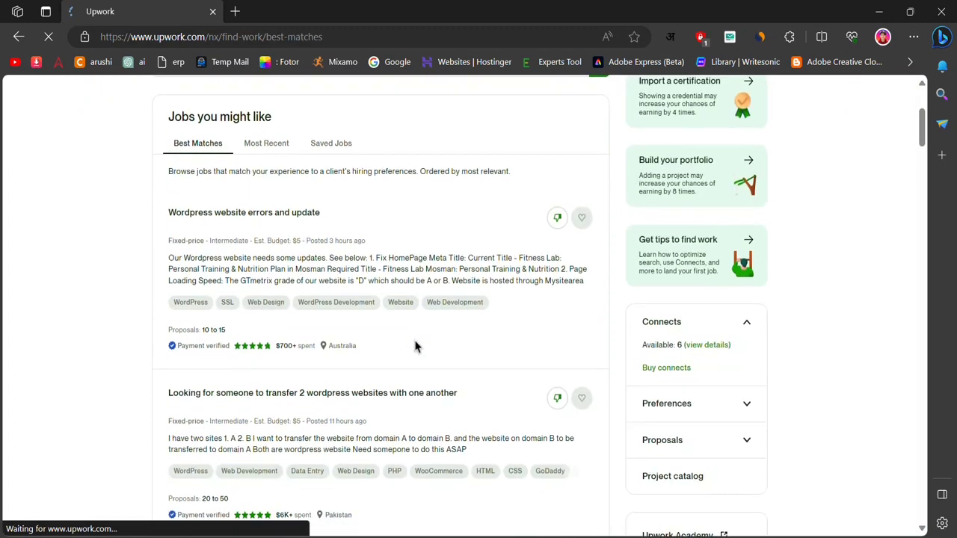
scroll("down", 3)
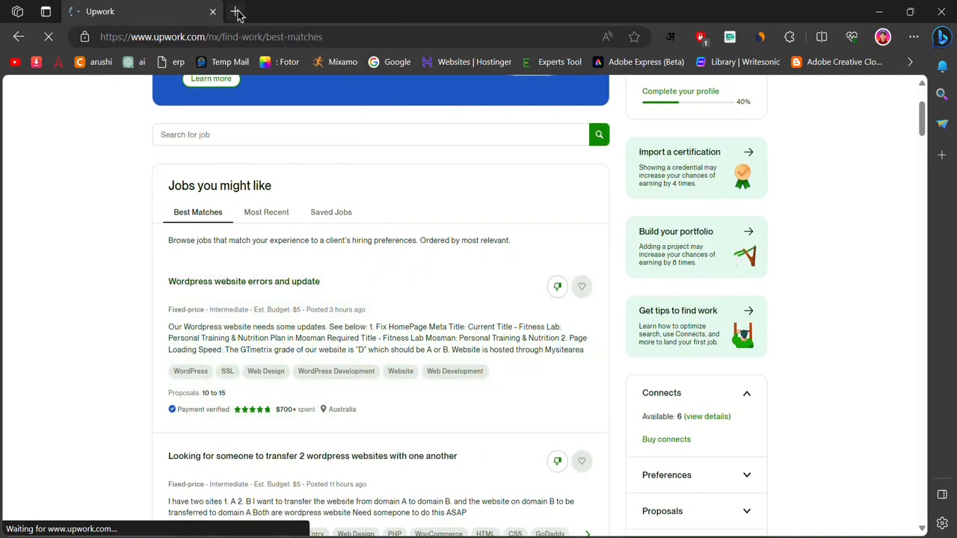
left_click(235, 12)
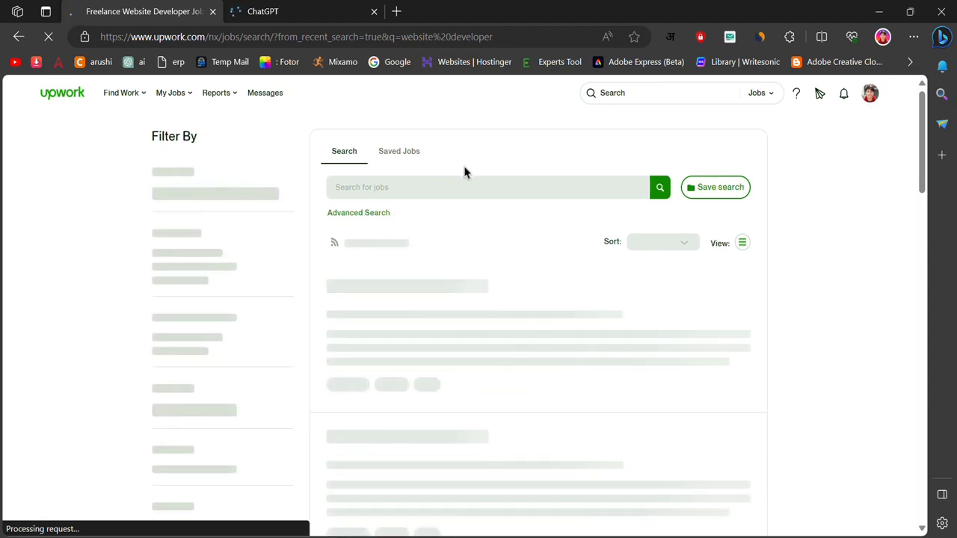
Search 'website developer' jobs, sort by Newest, and filter to Intermediate experience level.
type("website developer")
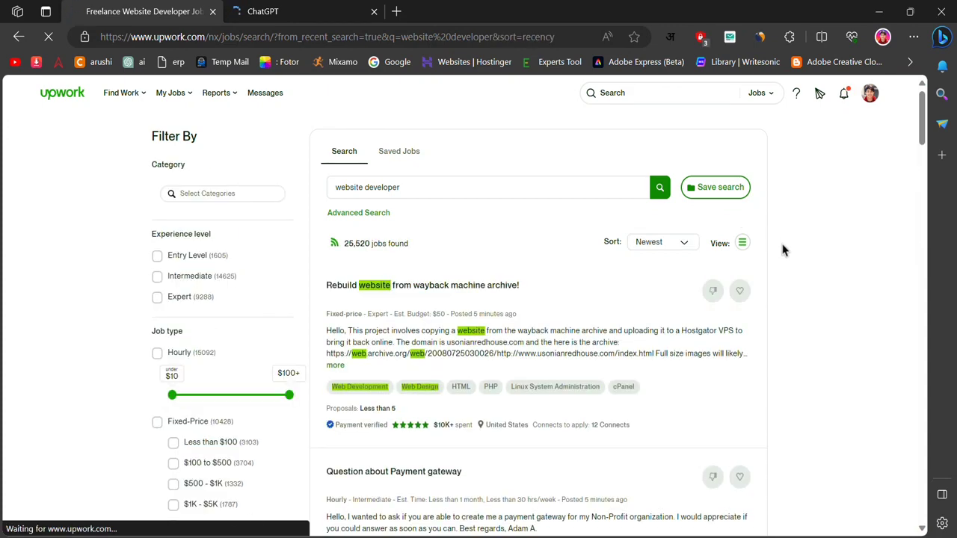
left_click(661, 173)
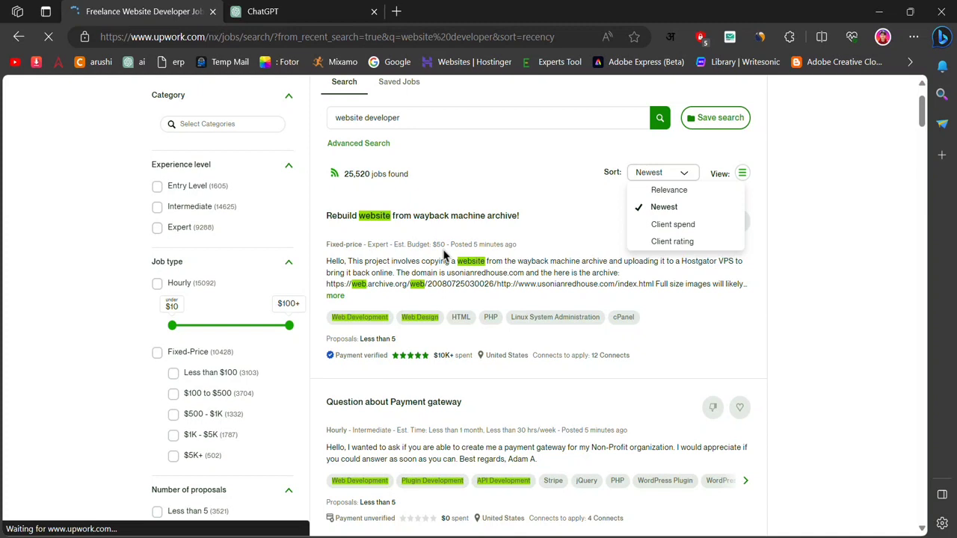
left_click(157, 207)
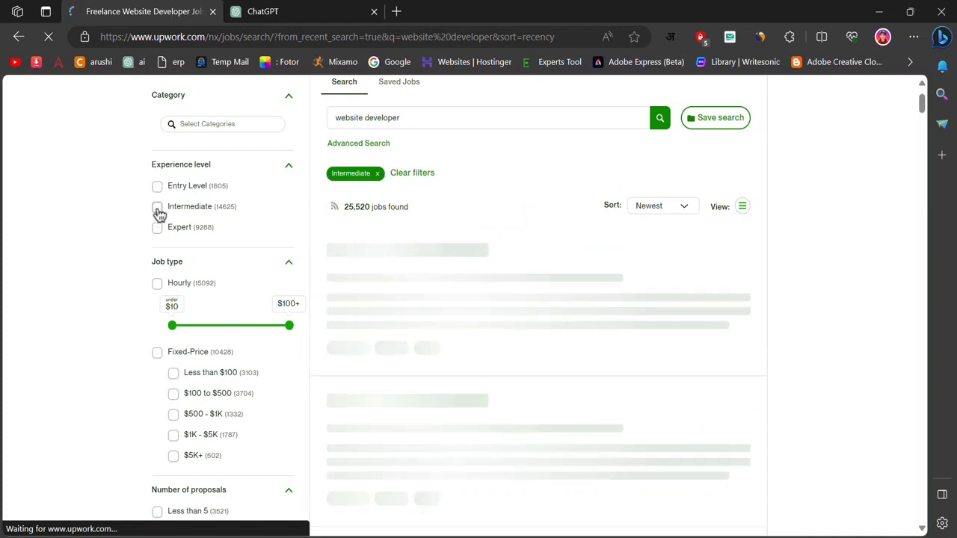
left_click(157, 207)
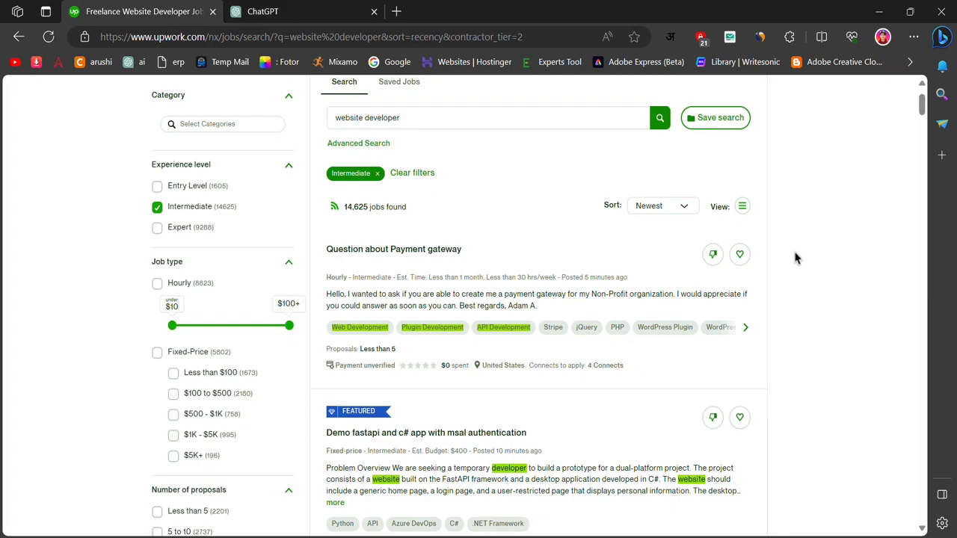
scroll("down", 3)
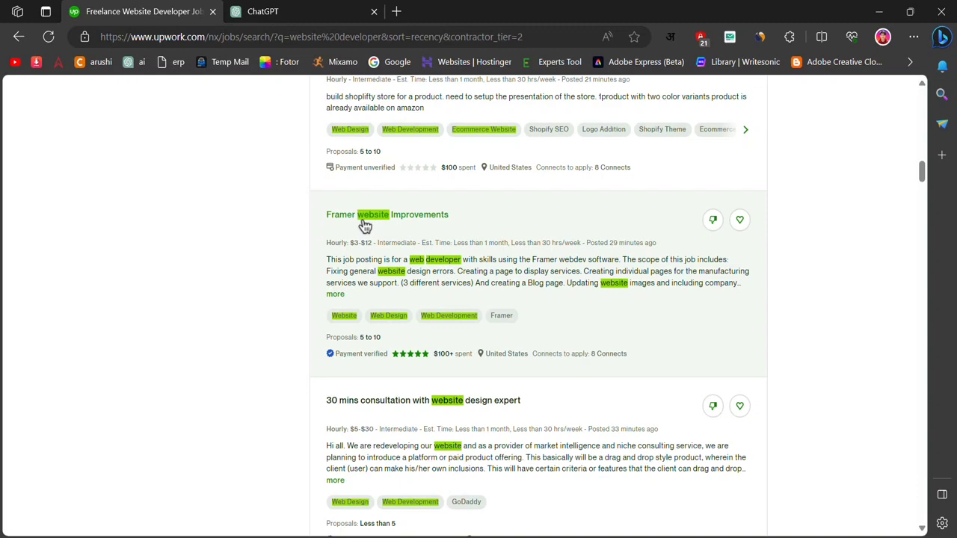
Open the Framer website Improvements job details and choose Apply Now.
left_click(386, 214)
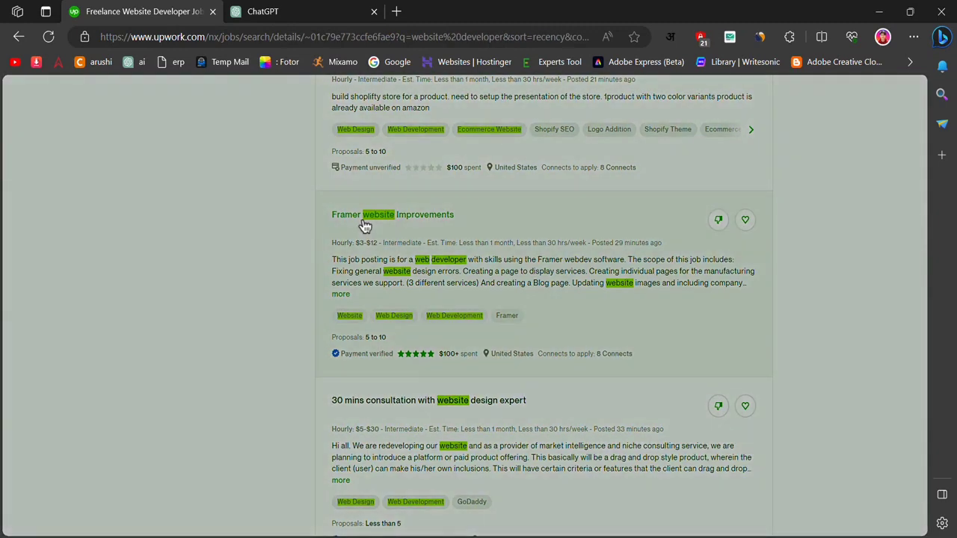
left_click(392, 214)
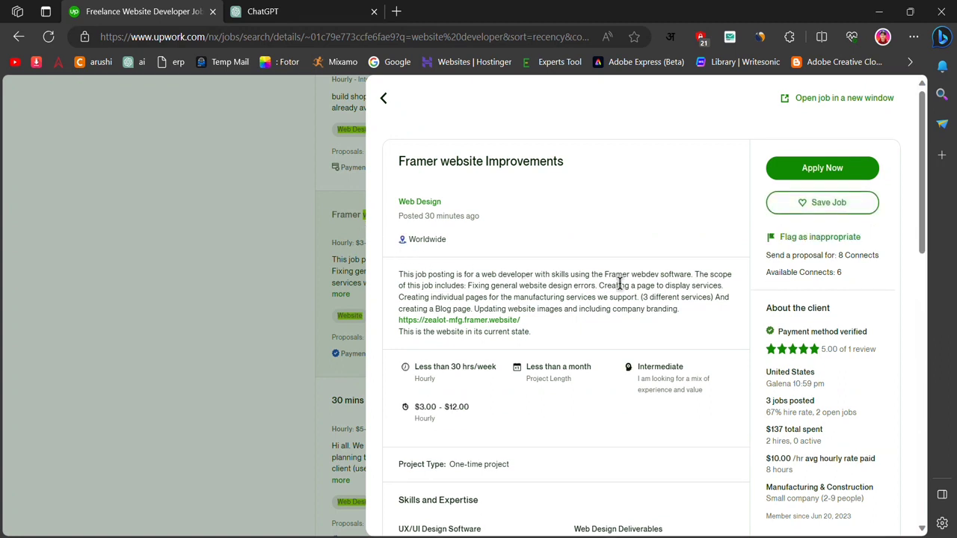
mouse_move(506, 290)
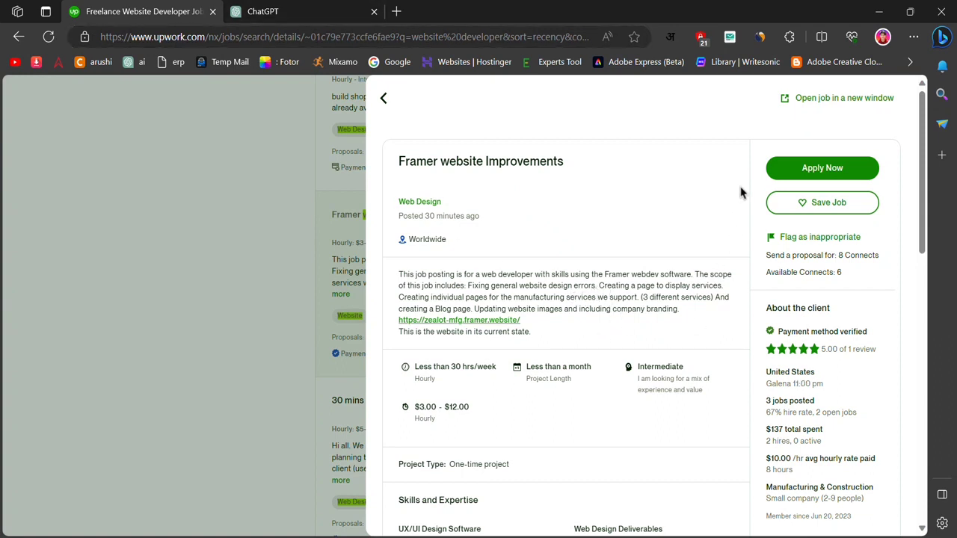
left_click(821, 167)
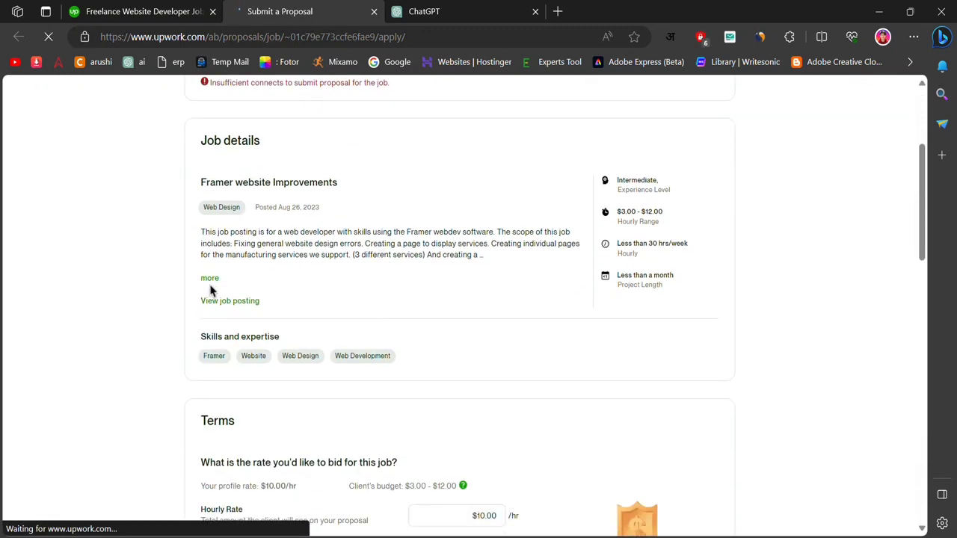
Expand and copy the full Framer job description from the proposal page.
left_click(209, 278)
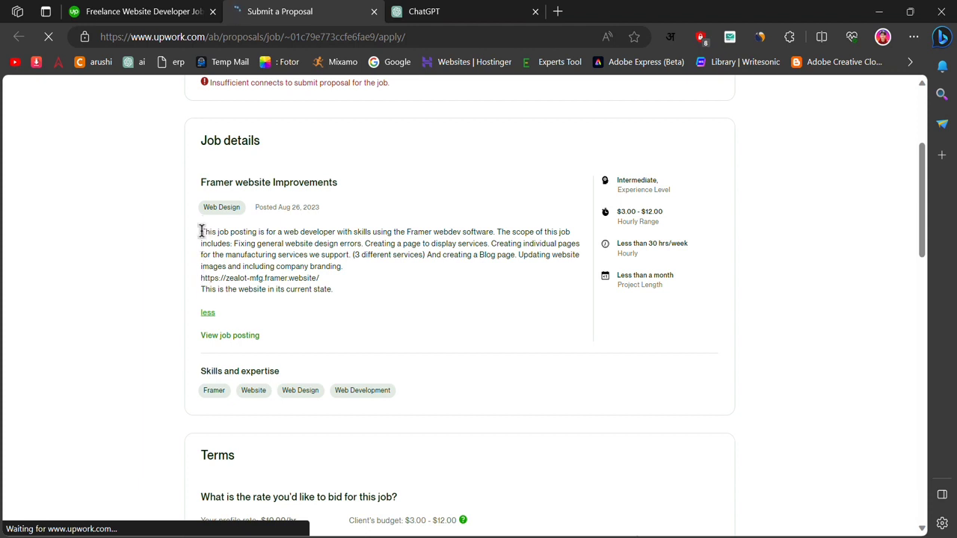
left_click_drag(201, 231, 332, 289)
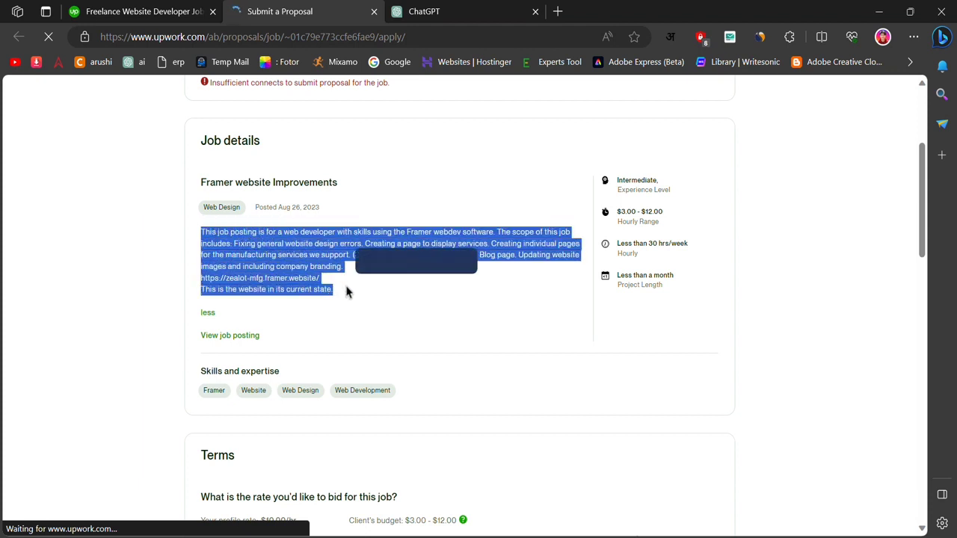
right_click(346, 291)
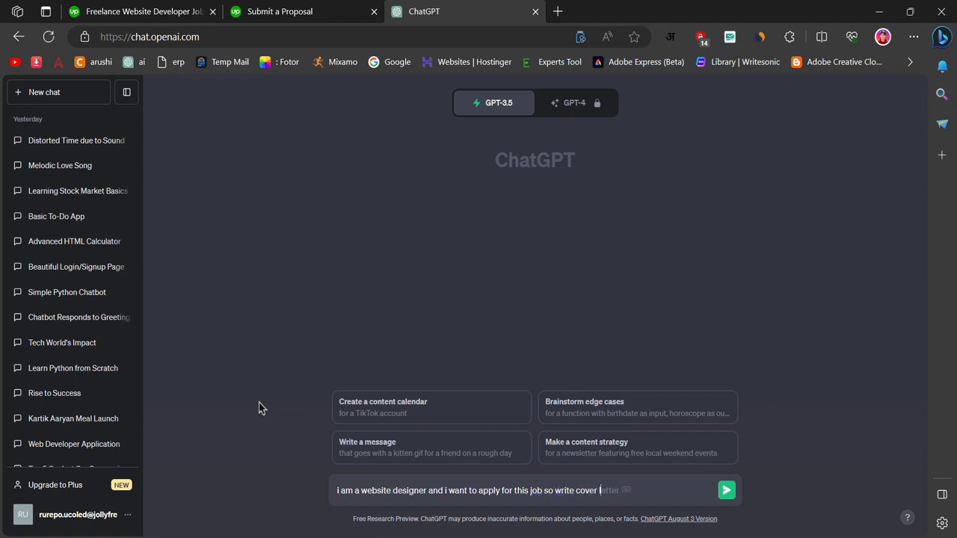
Ask ChatGPT for a cover letter from the job description, then revise the prompt to 'write this cover letter short'.
type("on the basic of client requi")
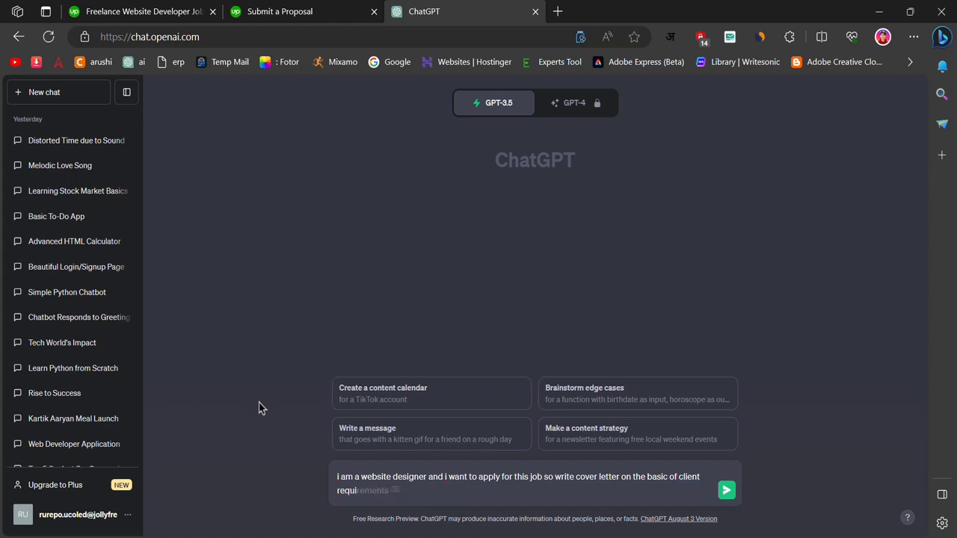
left_click(726, 489)
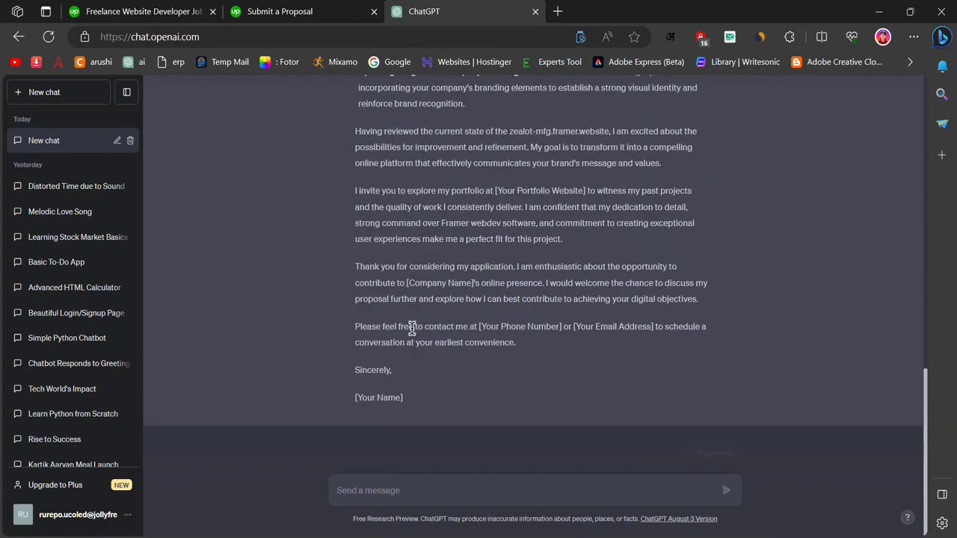
type("write this cover letter short")
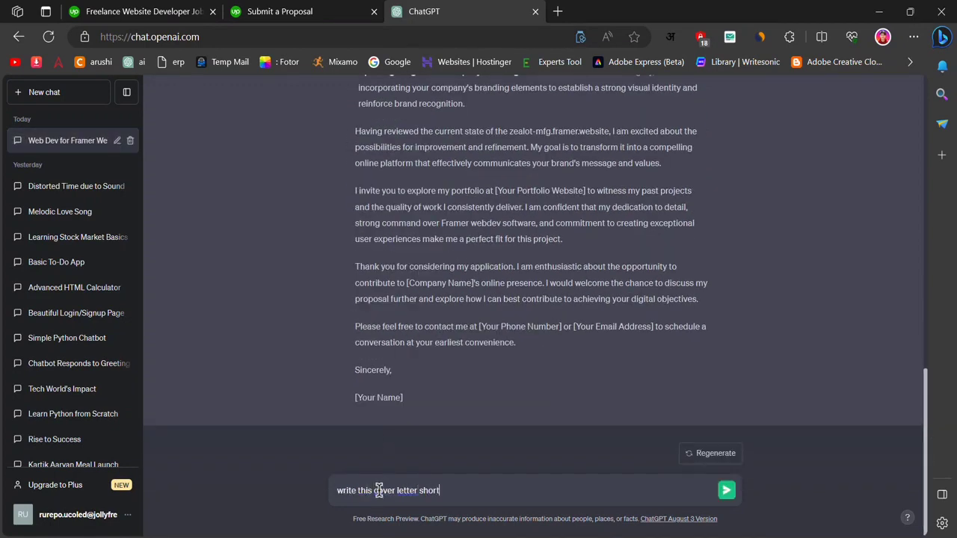
left_click(726, 490)
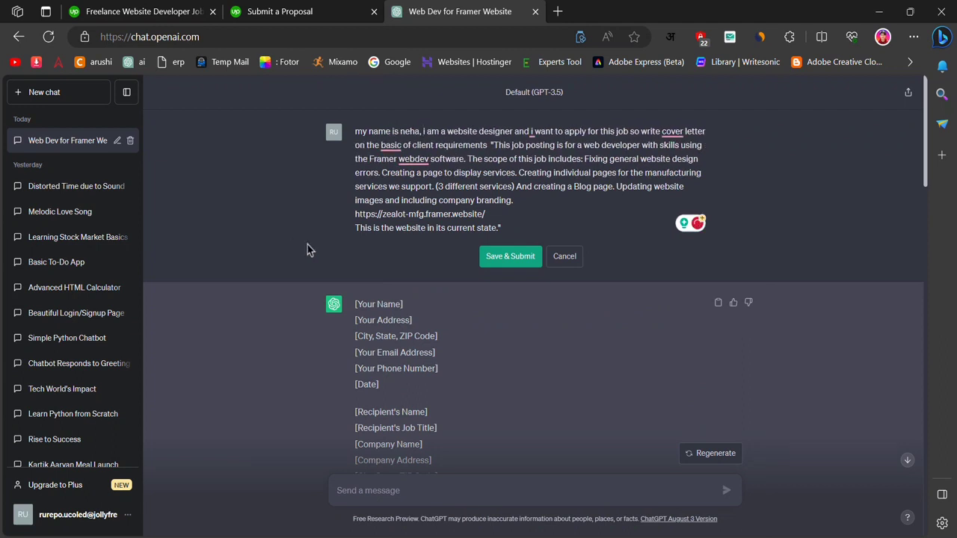
Resubmit the shortened request and paste Neha's revised letter into Upwork's Cover Letter field.
left_click(510, 256)
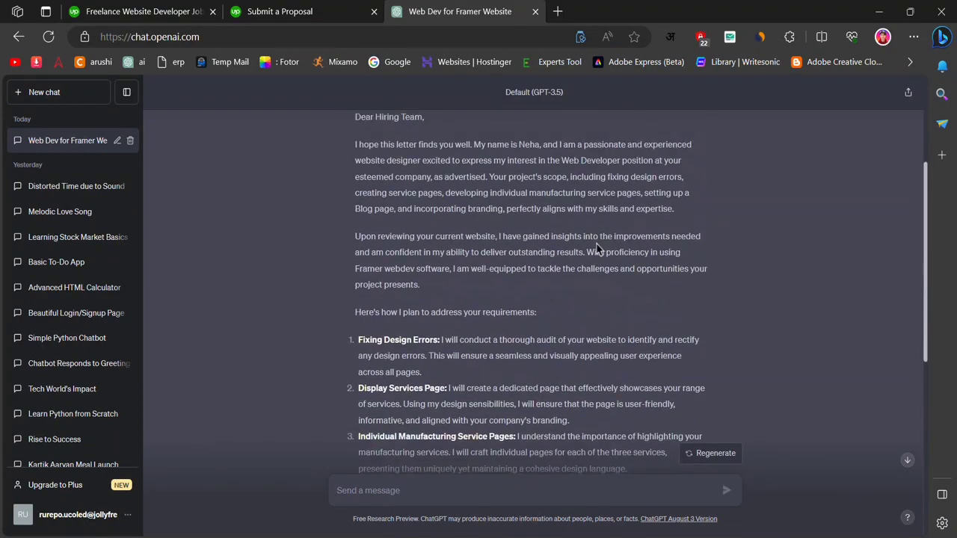
left_click(280, 11)
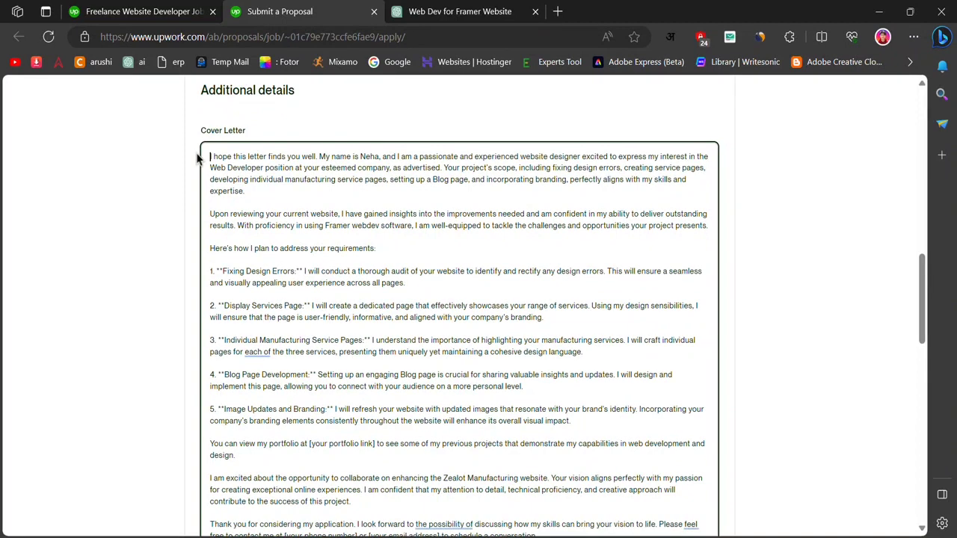
Accept Grammarly's suggestion removing 'feel free to' from the letter's closing line.
scroll("down", 3)
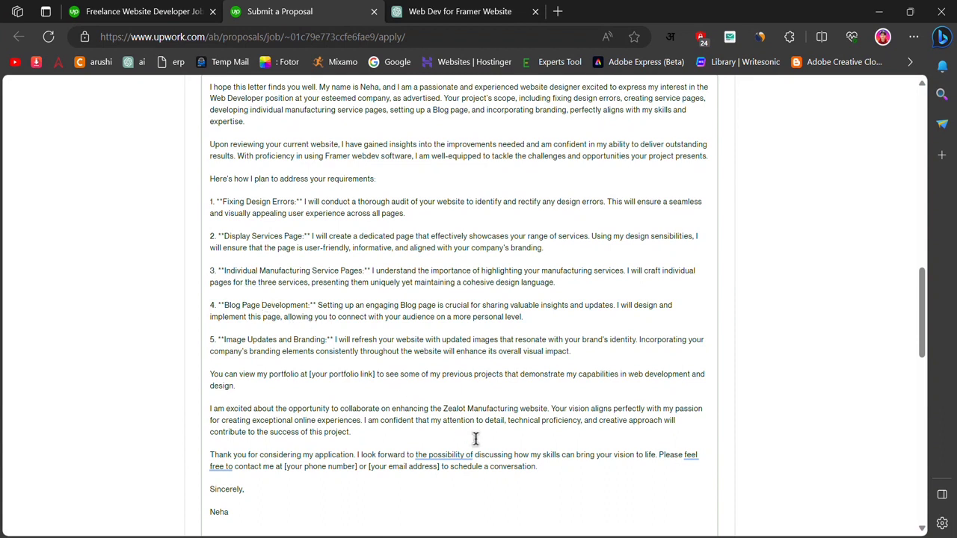
left_click(444, 455)
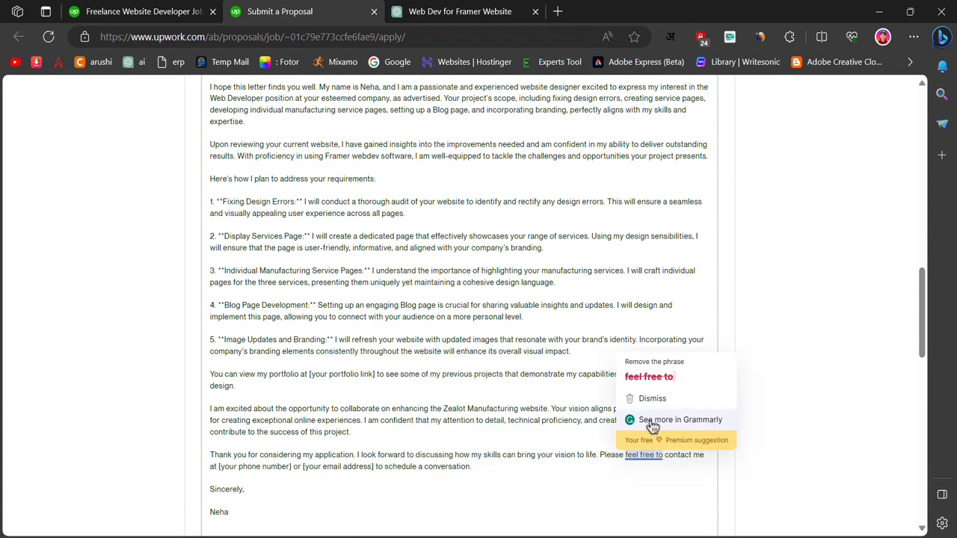
left_click(654, 361)
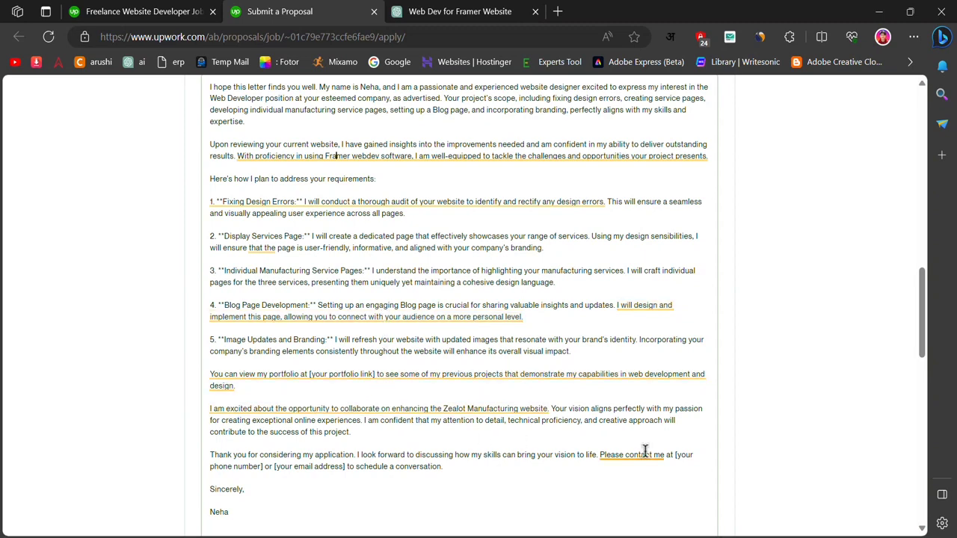
scroll("down", 3)
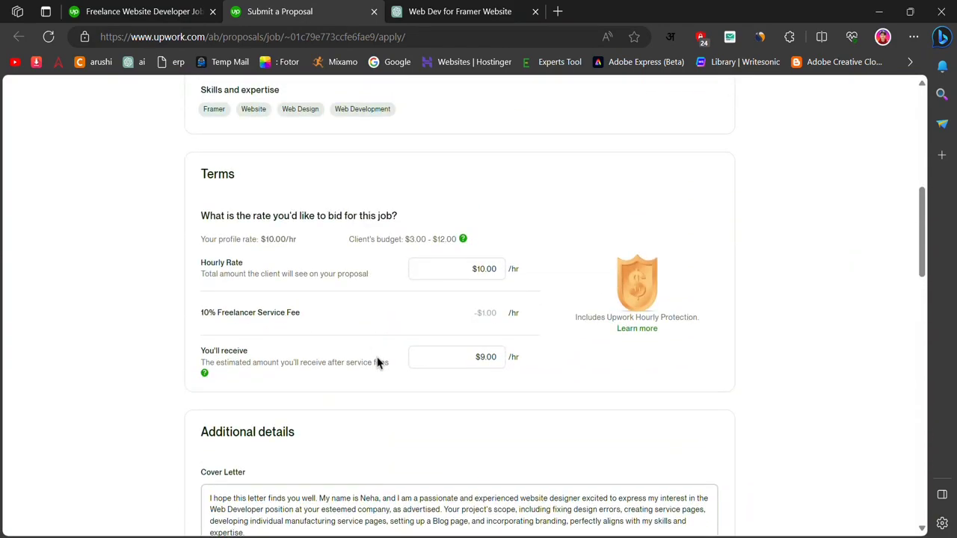
scroll("down", 3)
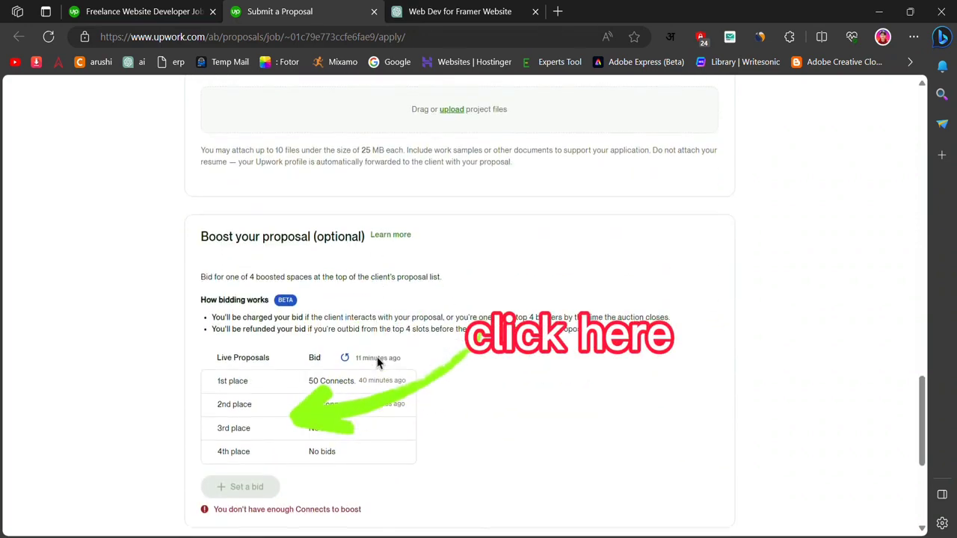